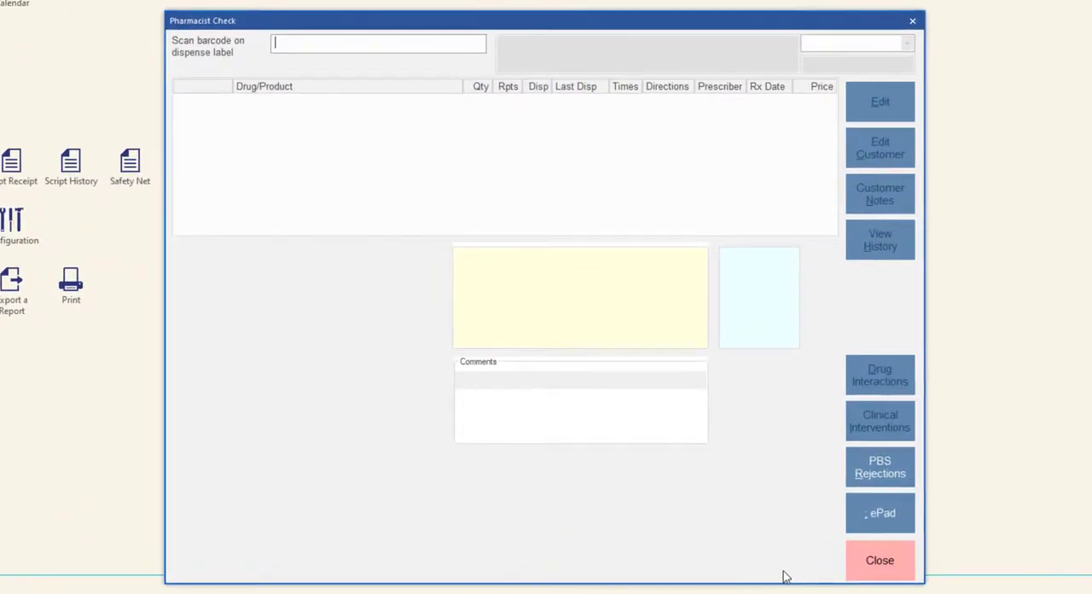
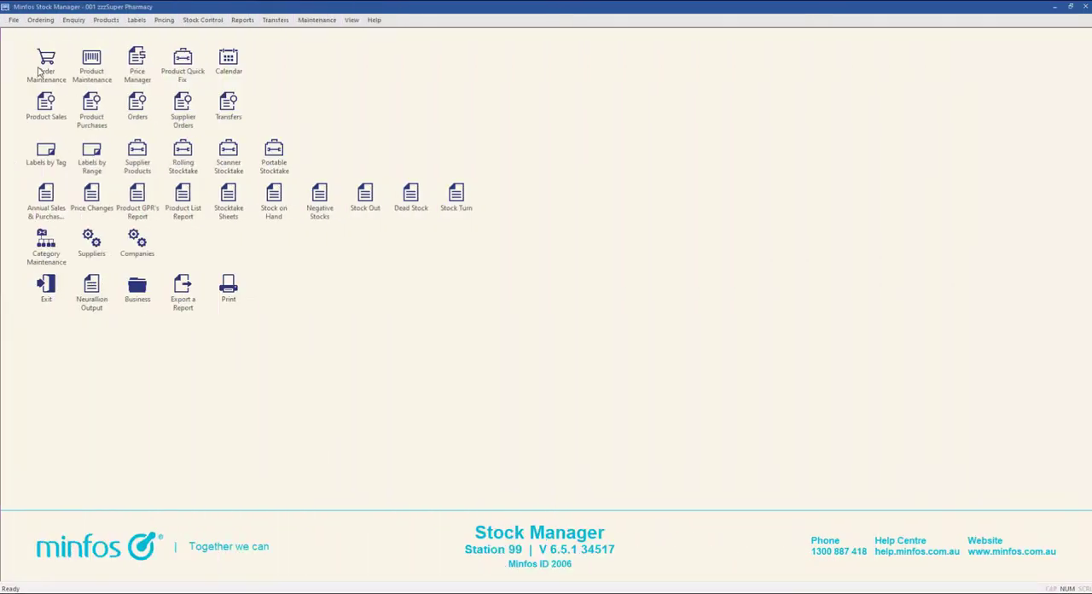
Step: View the supplier order list via Order Maintenance, then go to promotion setup
click(41, 62)
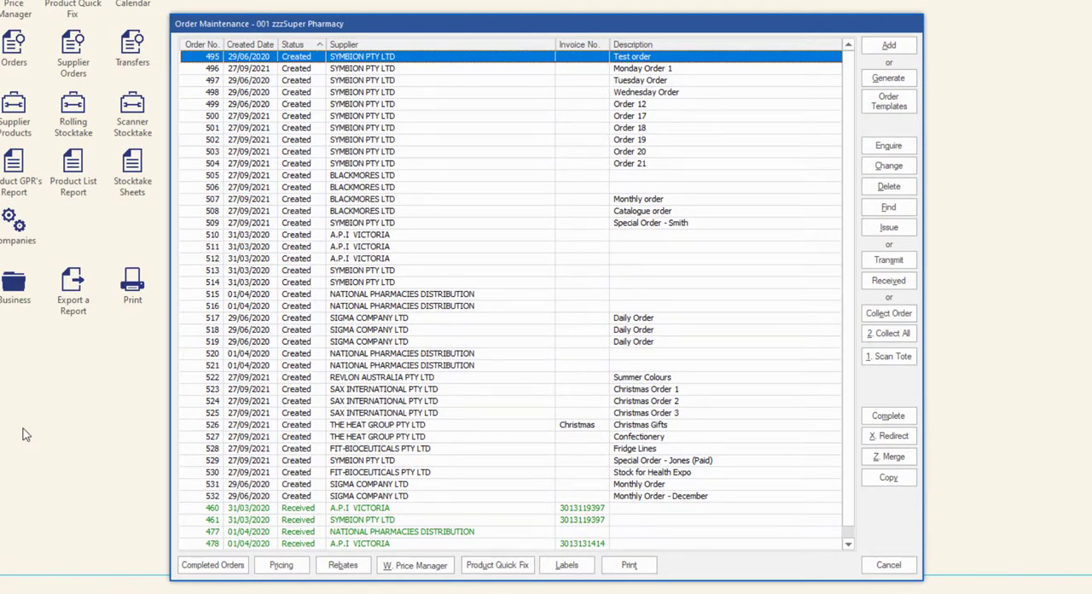
click(496, 565)
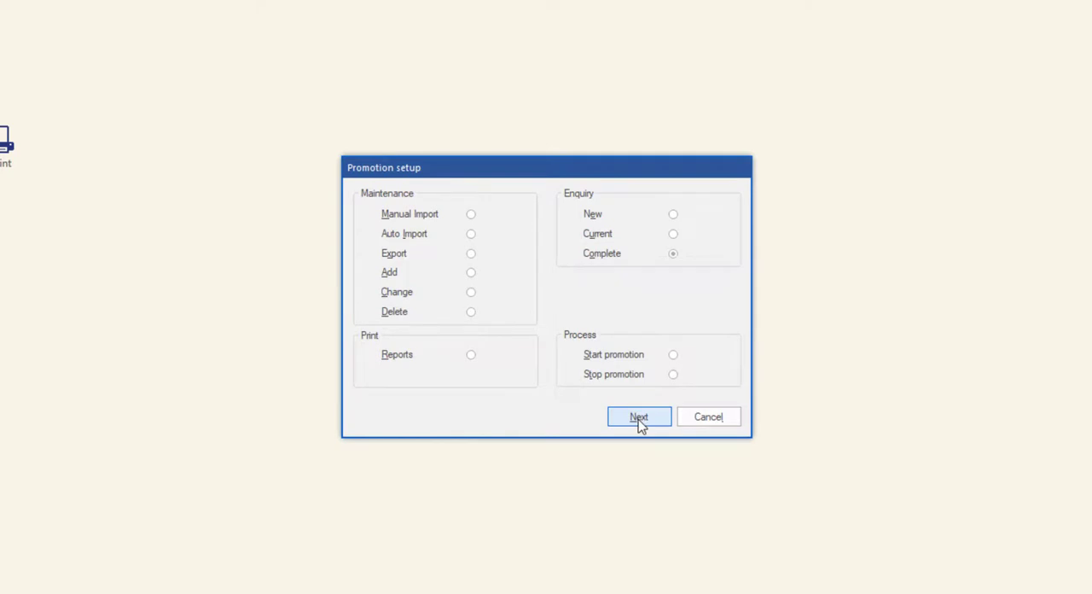
Step: List completed promotions, select the Friendlies promotion and confirm copying it as a new promotion
click(638, 416)
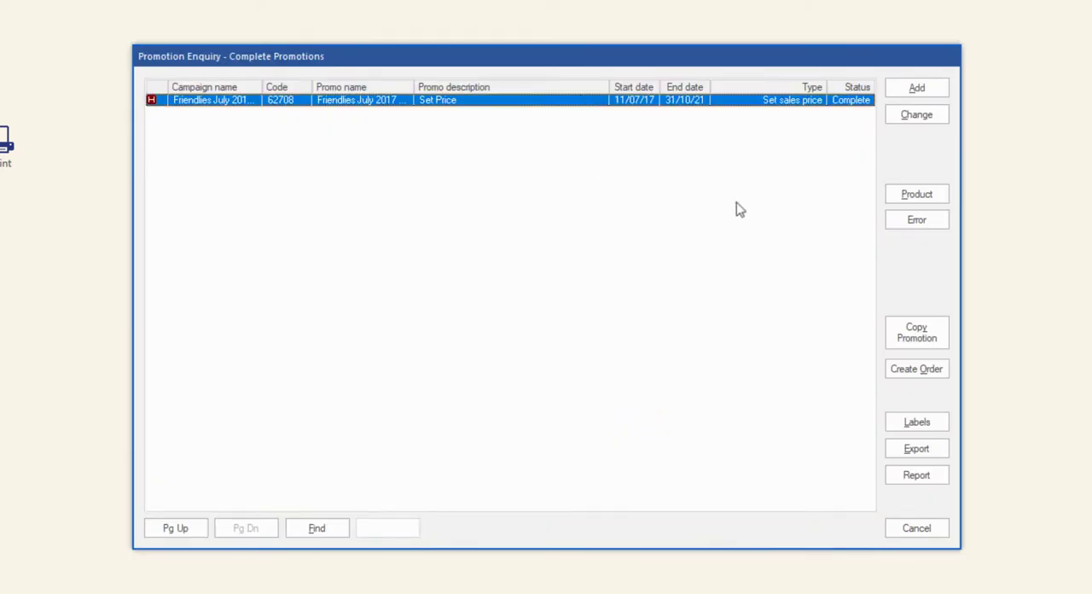
click(918, 331)
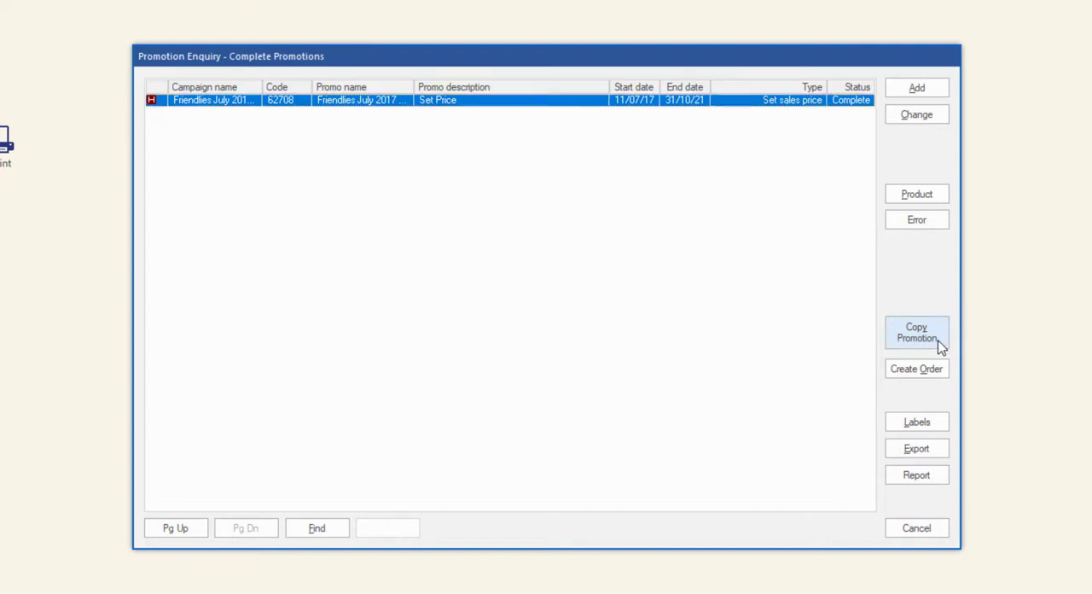
click(916, 334)
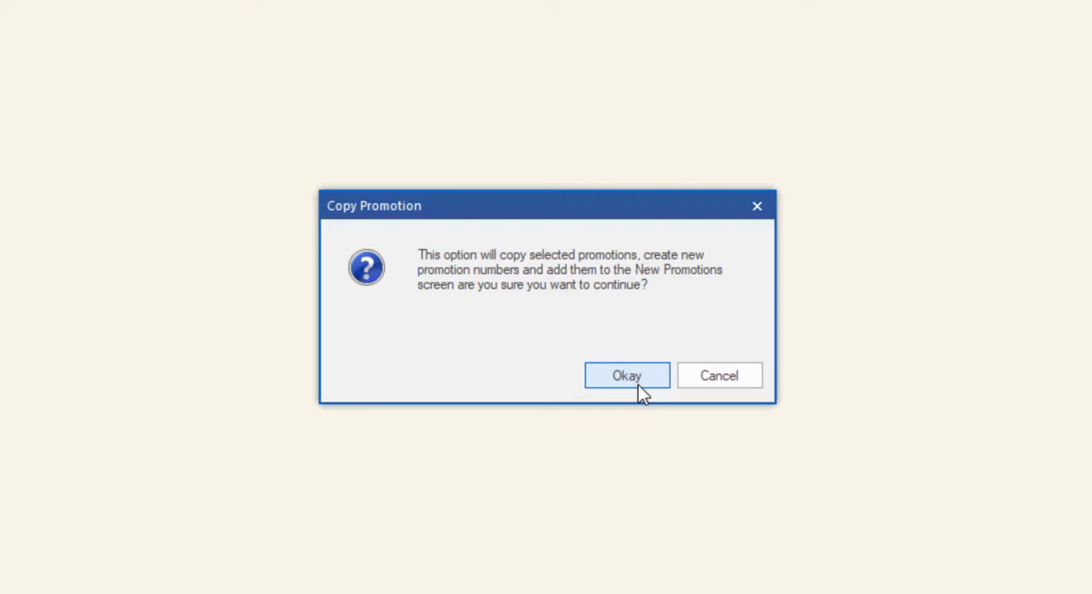
click(626, 375)
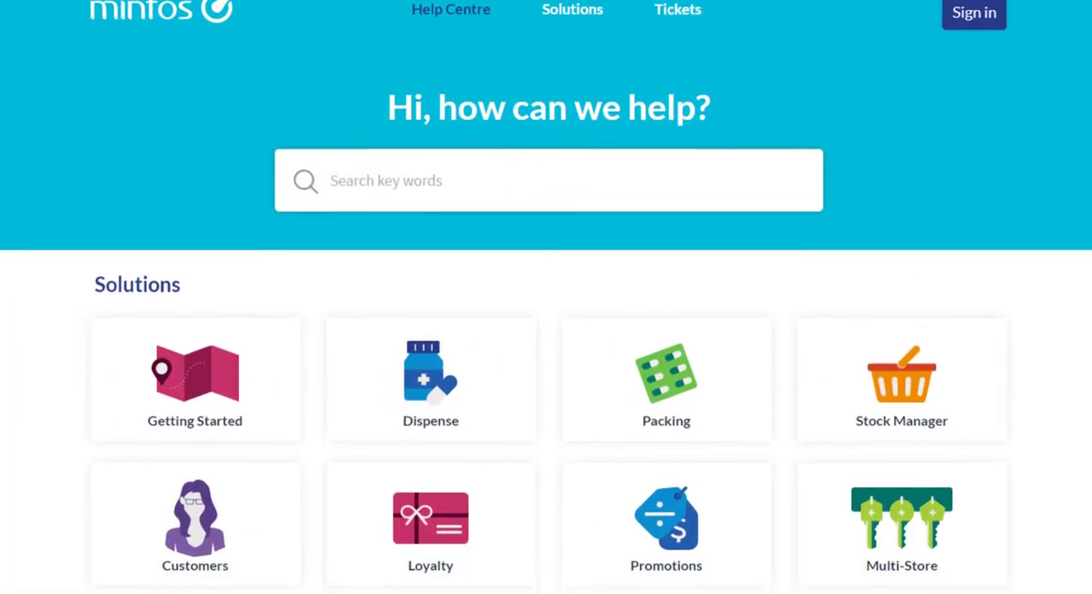
Step: Scroll the Help Centre home page down past Resources to the News and release notes
scroll(down, 3)
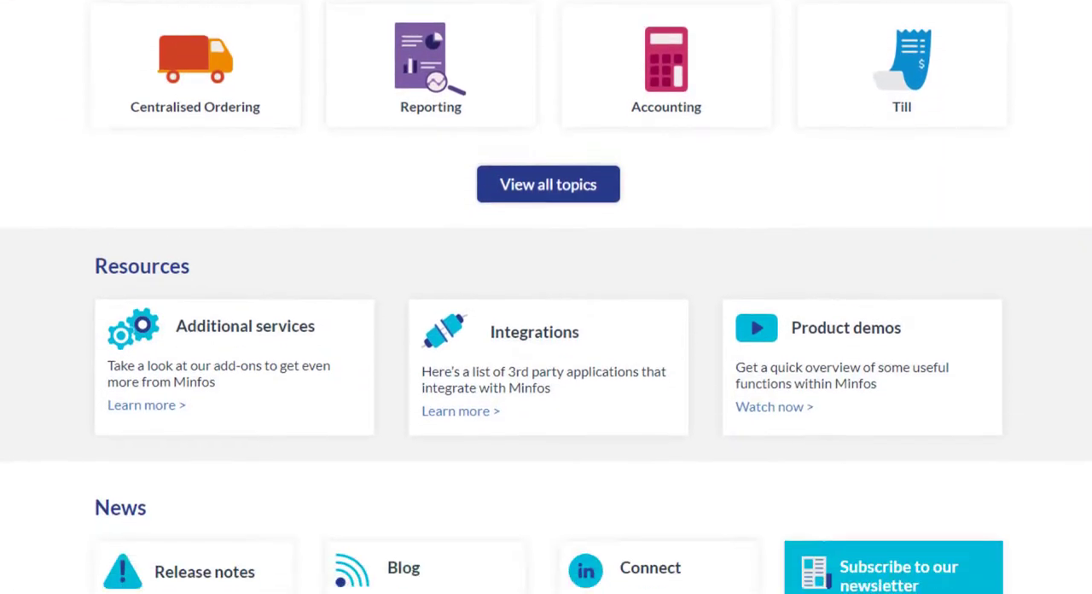
scroll(down, 3)
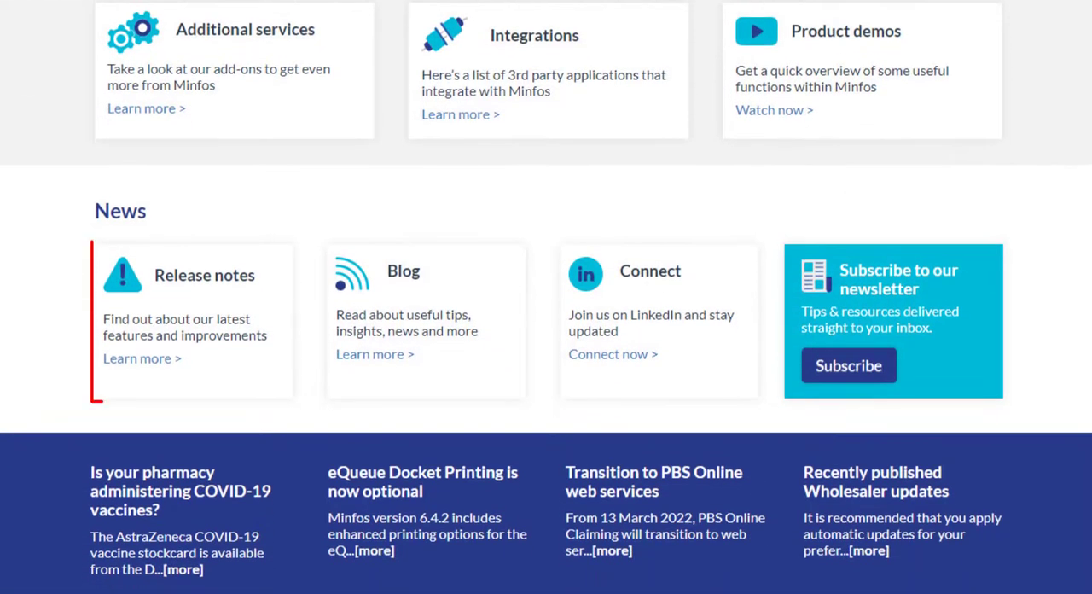